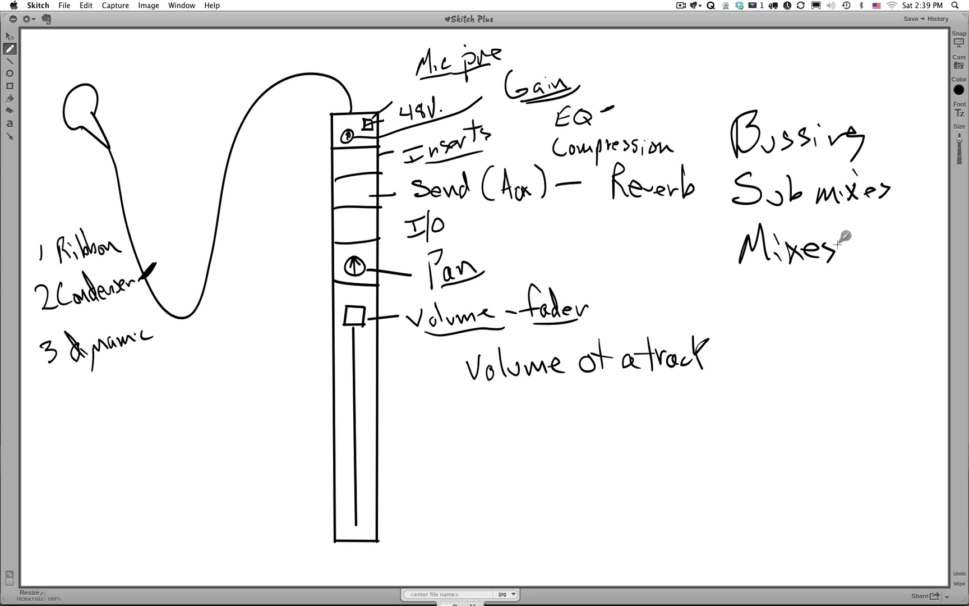
mouse_move(552, 183)
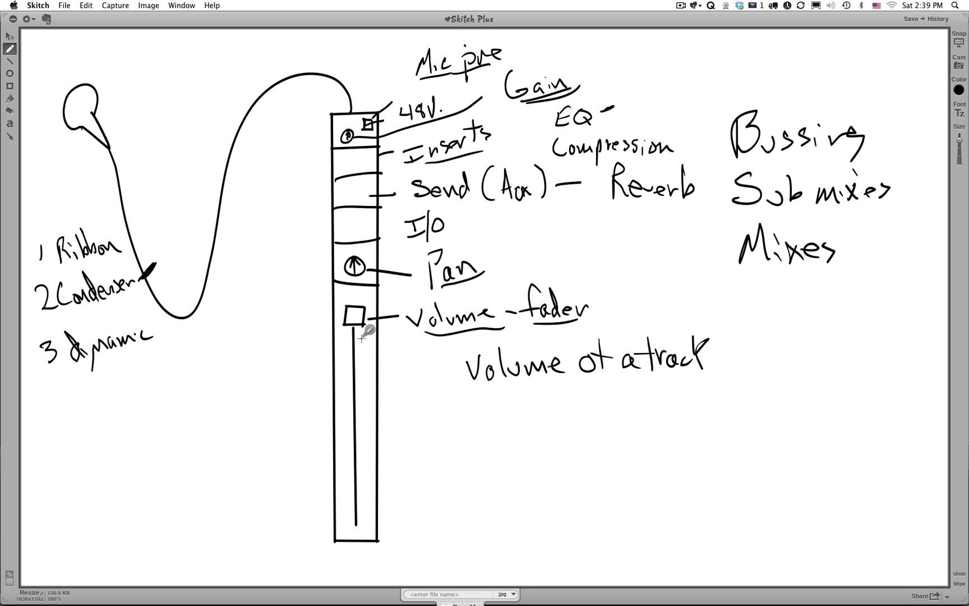
mouse_move(368, 128)
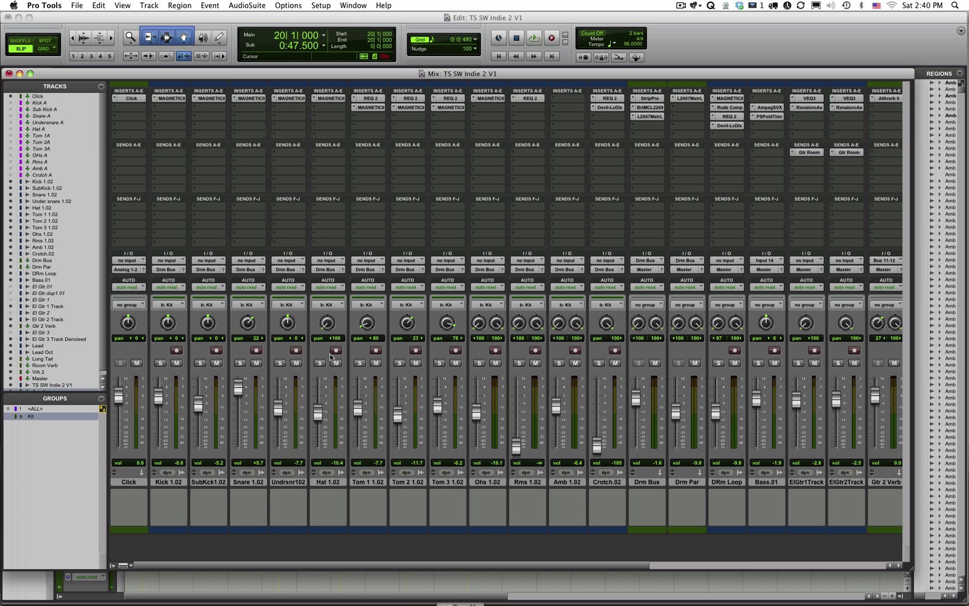
mouse_move(229, 359)
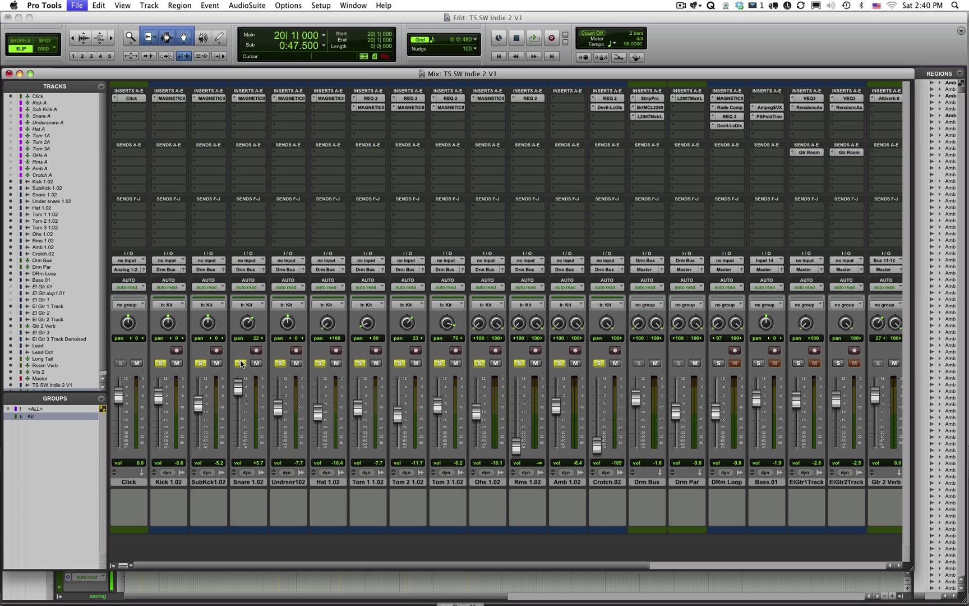
- Solo the drum channels feeding the Drm Bus and play the session
left_click(533, 39)
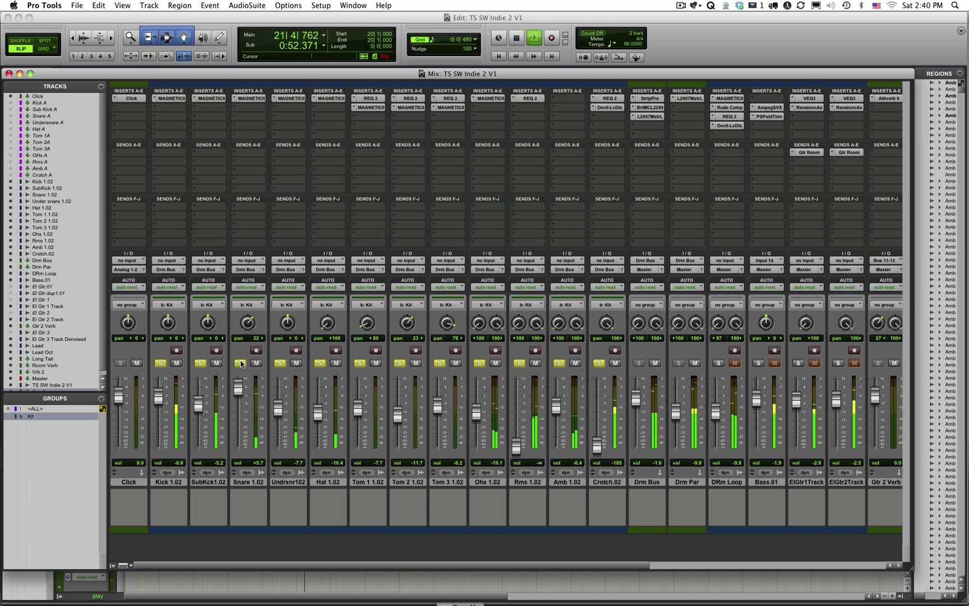
mouse_move(504, 382)
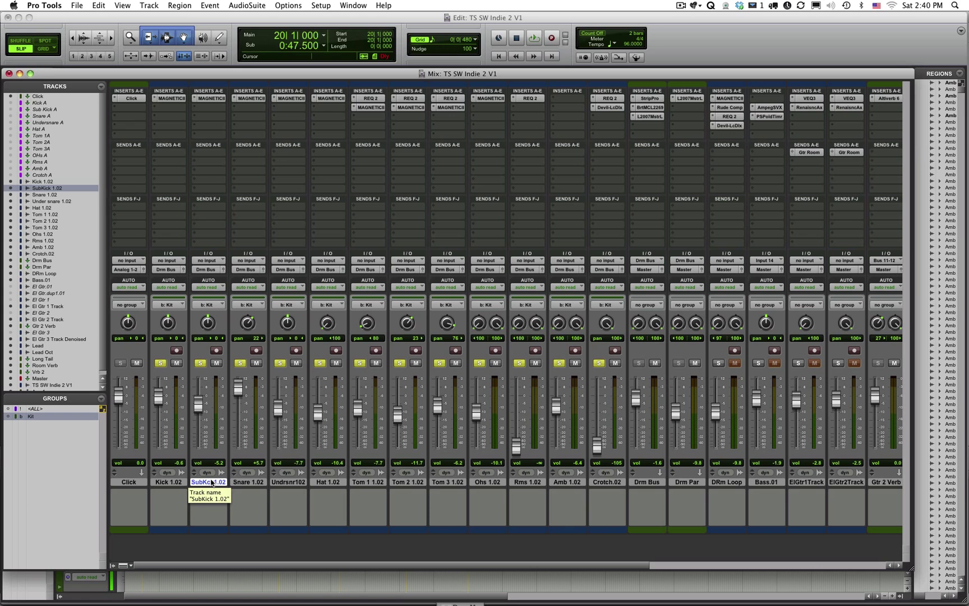
left_click(167, 483)
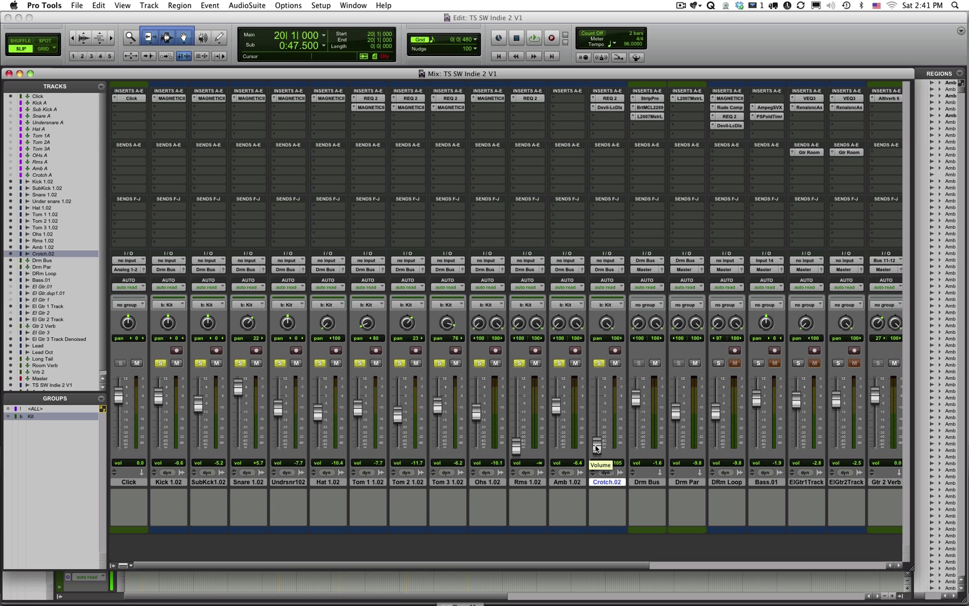
mouse_move(592, 422)
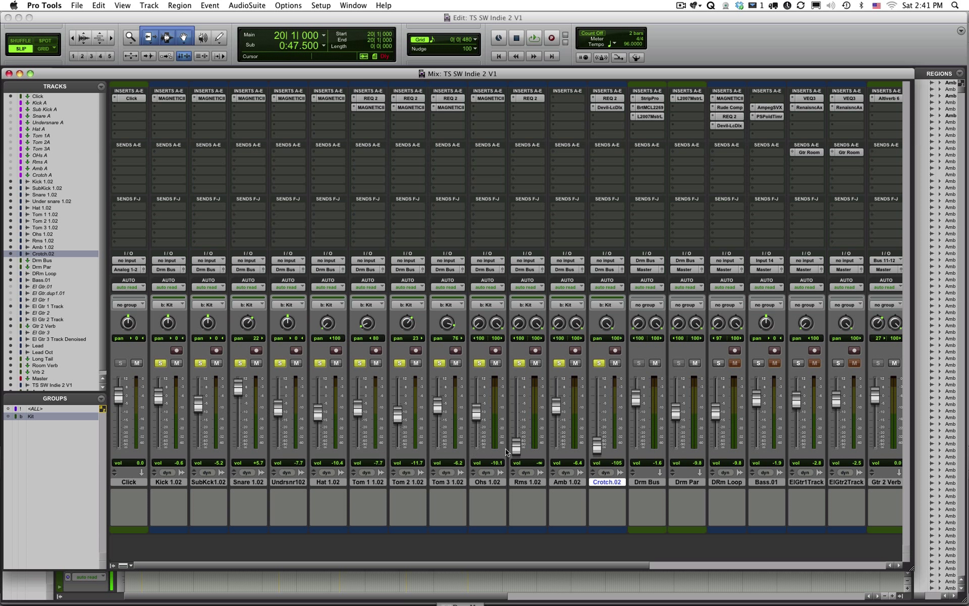
mouse_move(574, 437)
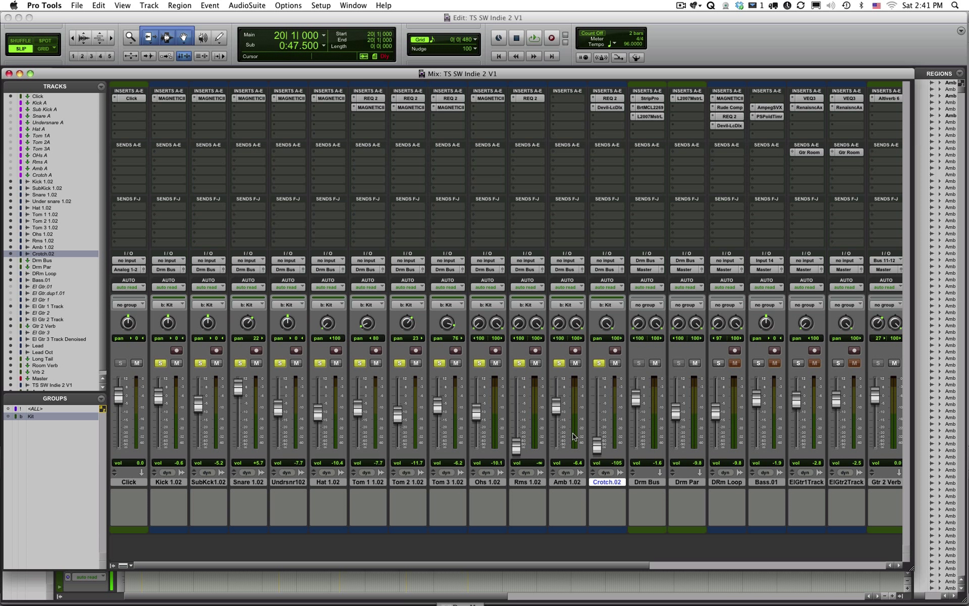
- Play the kick on its own, then solo the Snare track to hear its bleed
left_click(533, 38)
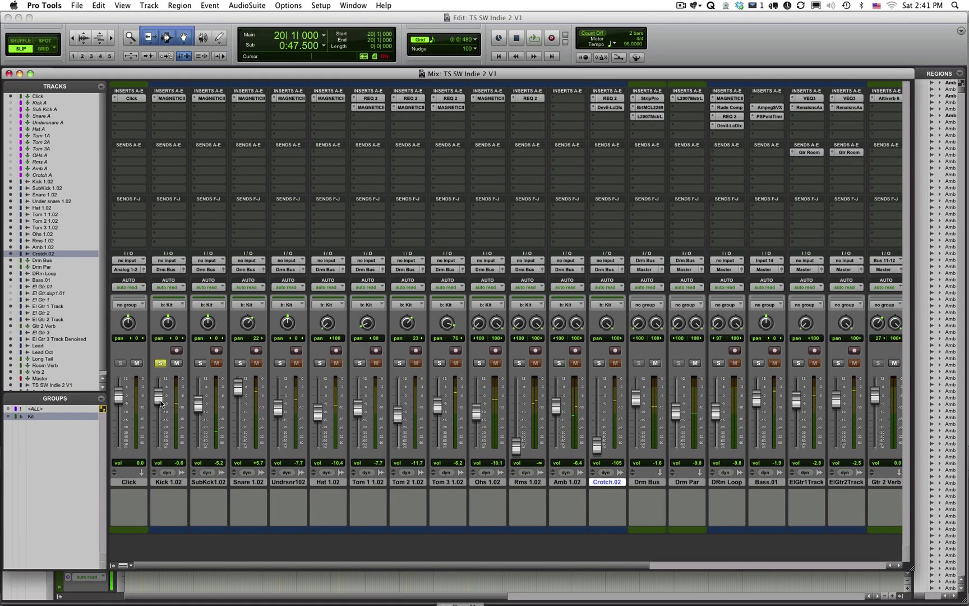
left_click(533, 38)
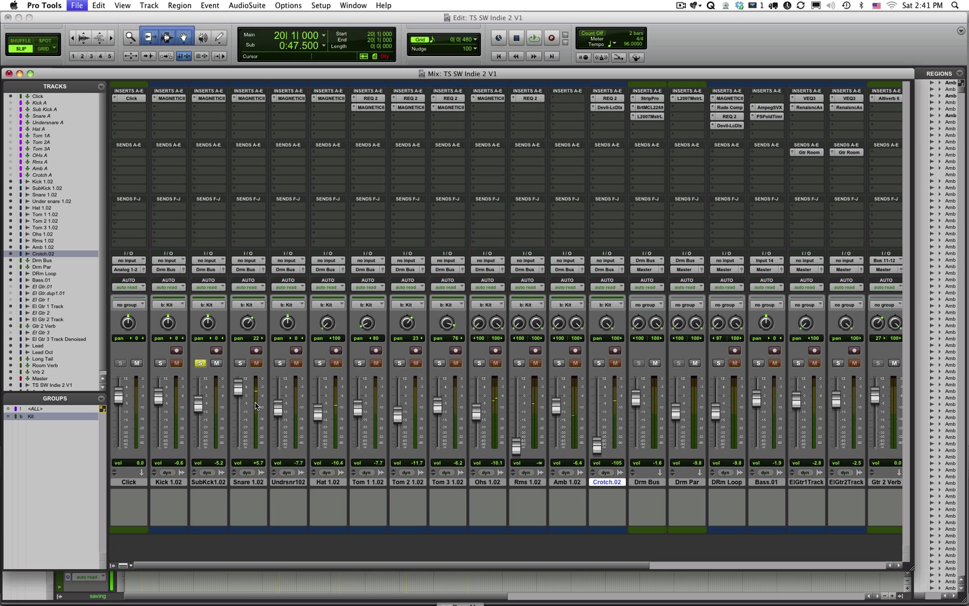
left_click(532, 38)
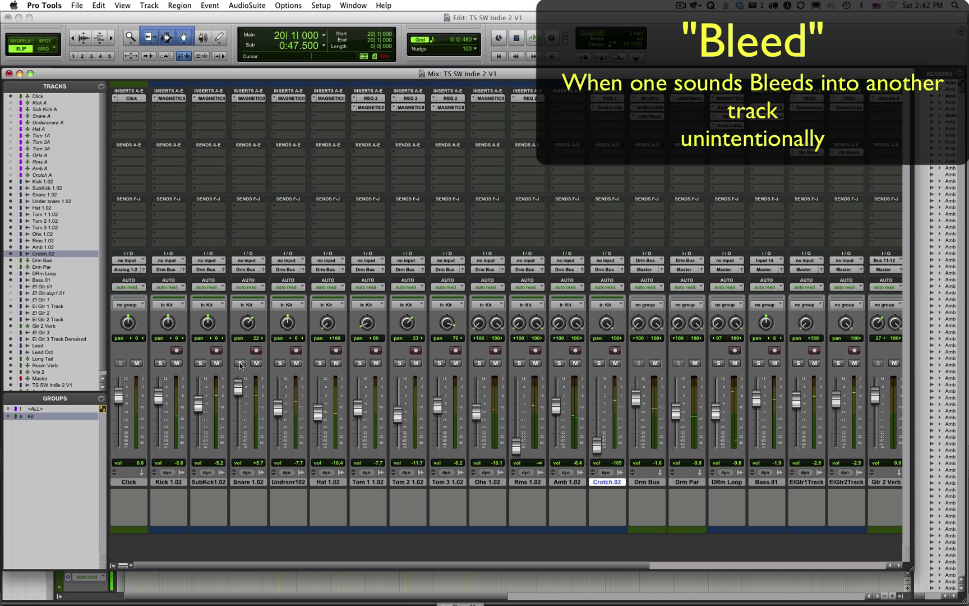
left_click(240, 364)
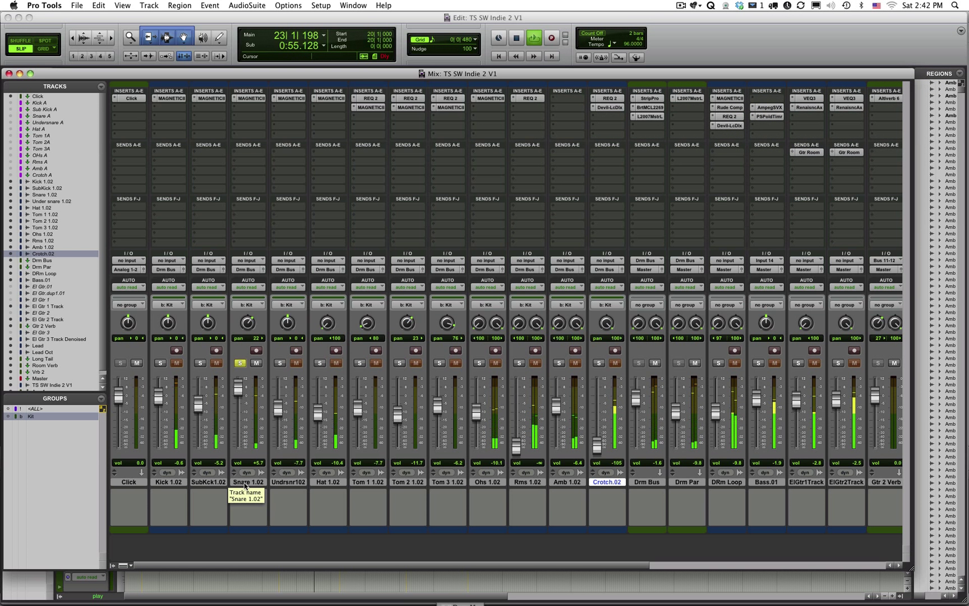
- Audition the under-snare and overhead mics one at a time during playback
left_click(239, 363)
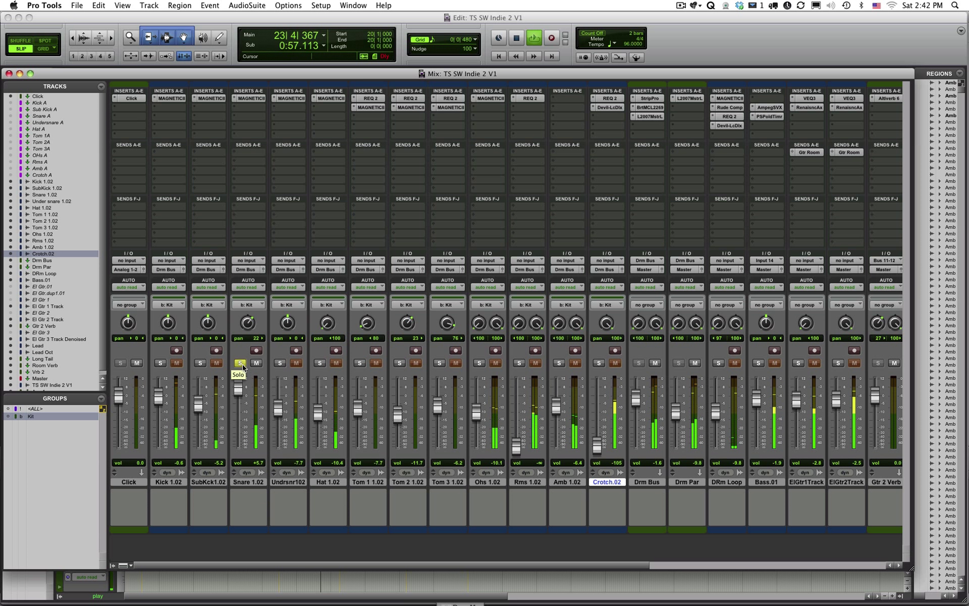
left_click(240, 362)
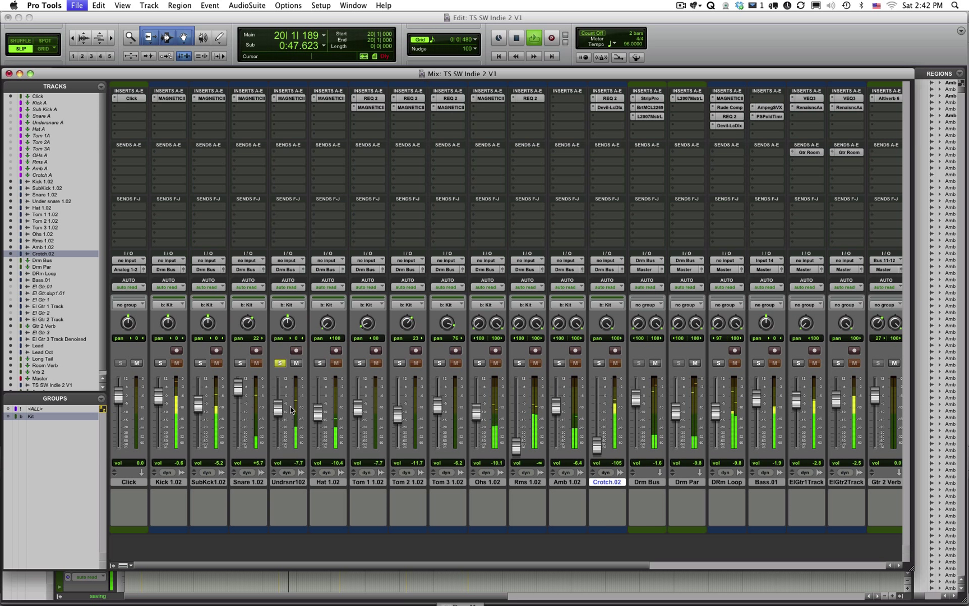
left_click(533, 38)
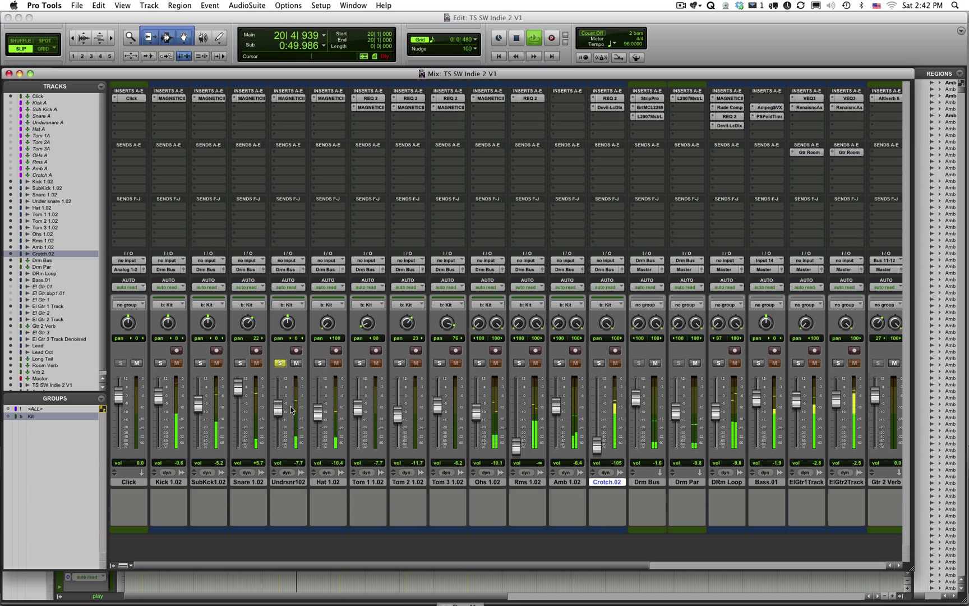
left_click(279, 363)
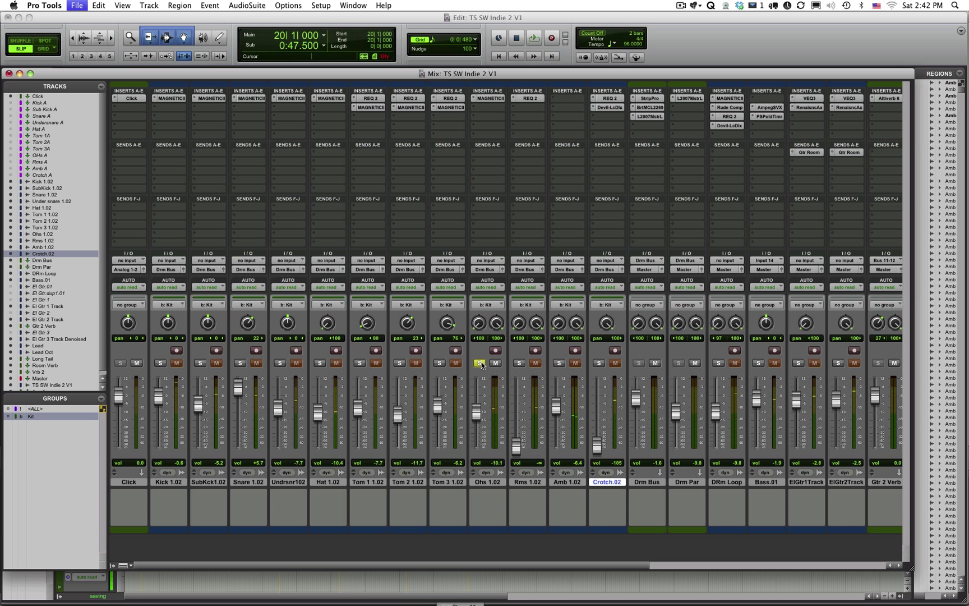
- Close the Magnetic II tape and EQ plug-in windows to show the full mixer again
left_click(533, 38)
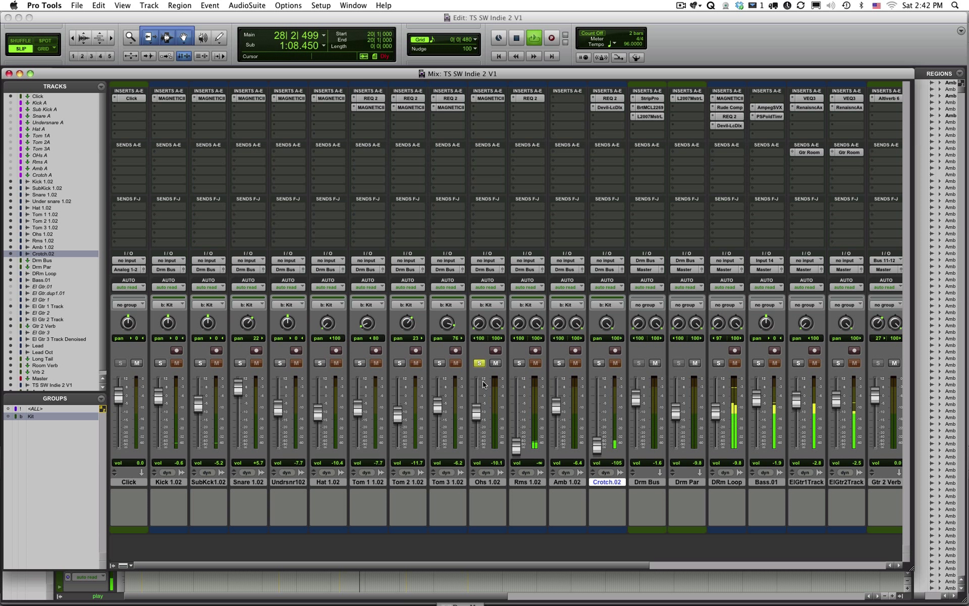
left_click(517, 38)
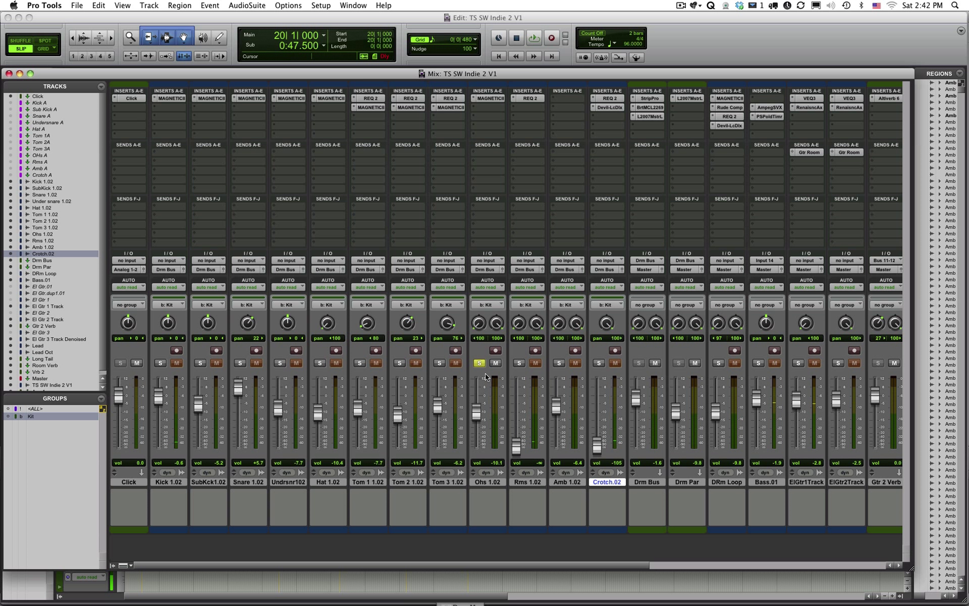
left_click(480, 364)
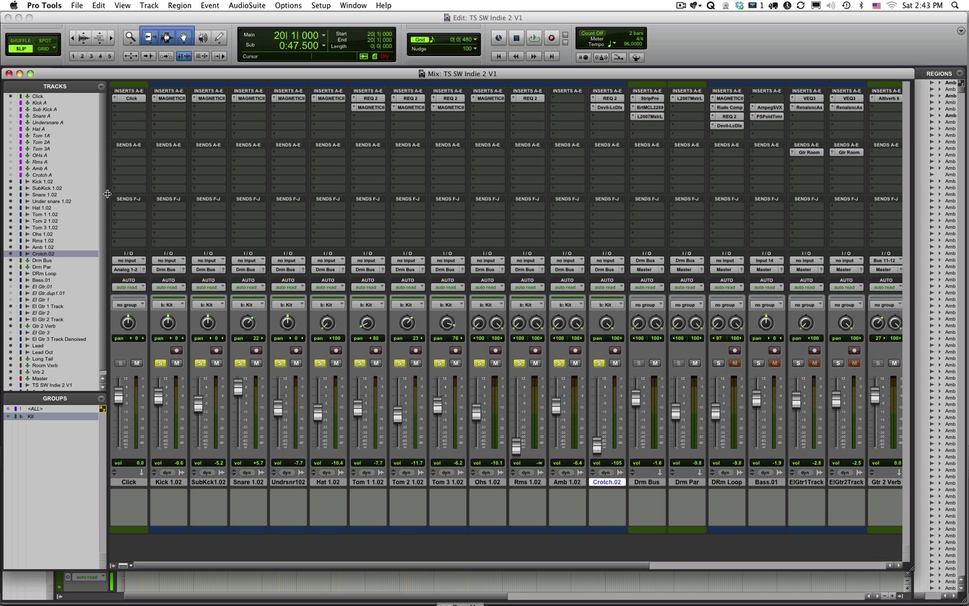
mouse_move(537, 94)
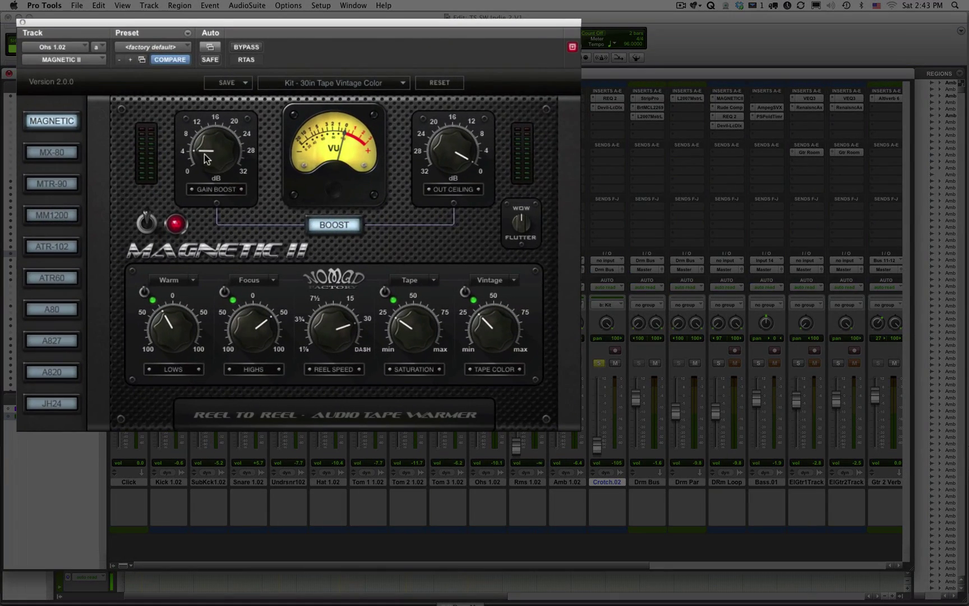
mouse_move(501, 337)
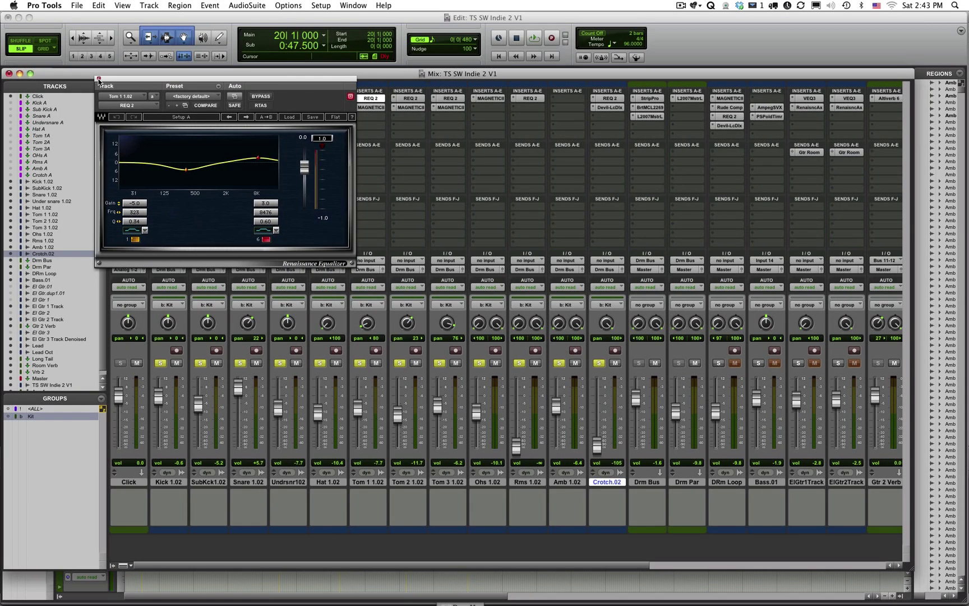
left_click(100, 80)
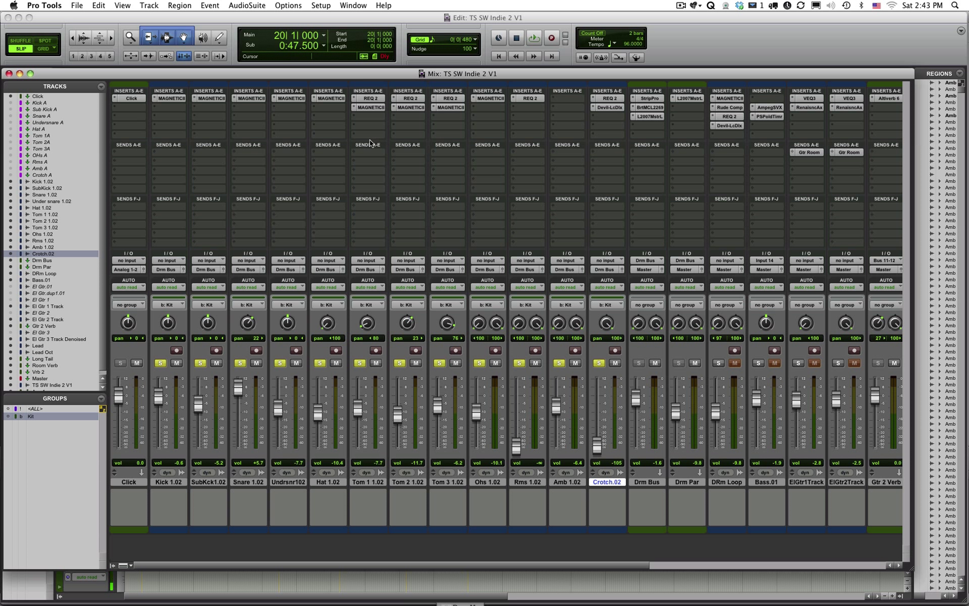
mouse_move(257, 123)
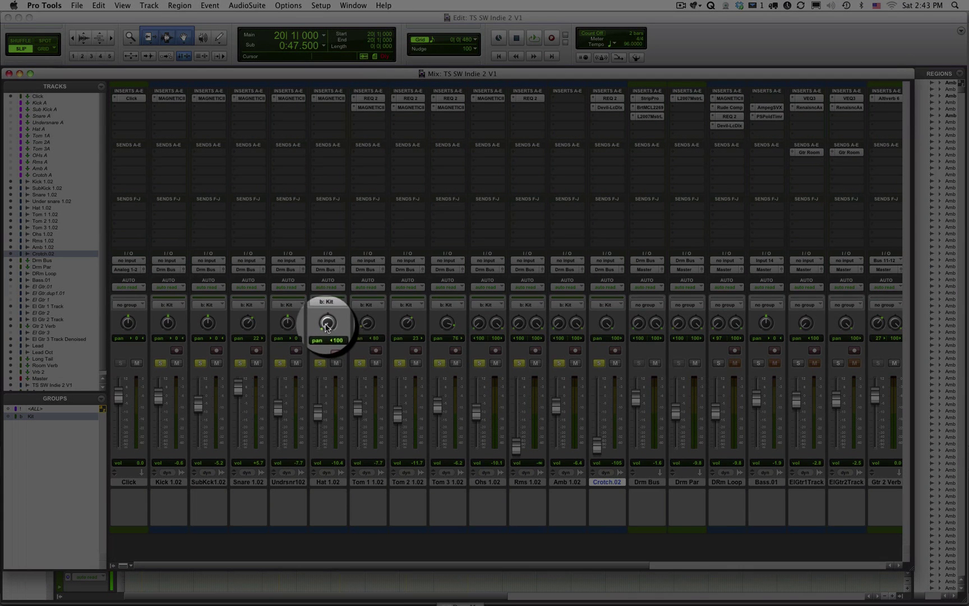
mouse_move(325, 325)
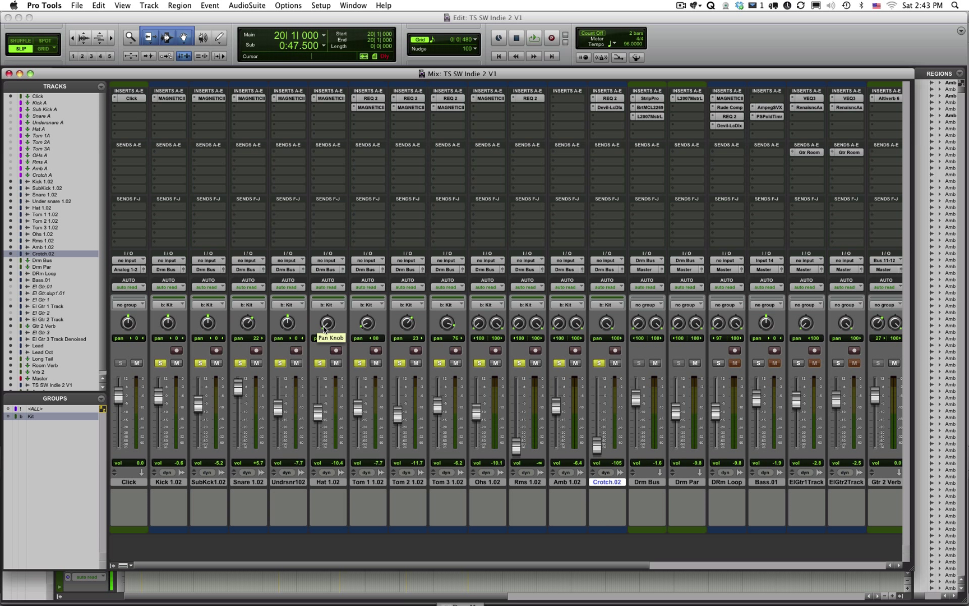
mouse_move(509, 337)
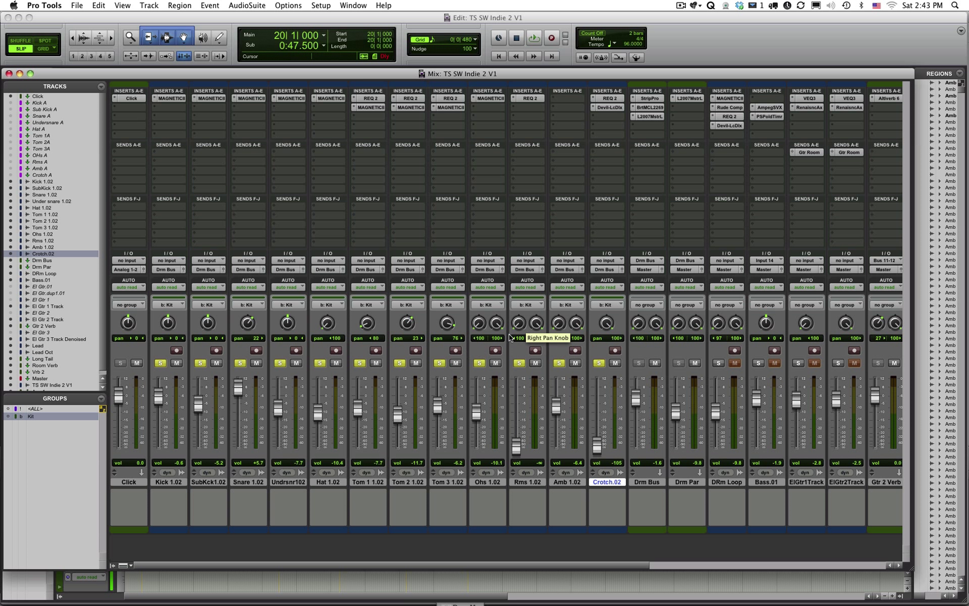
mouse_move(528, 320)
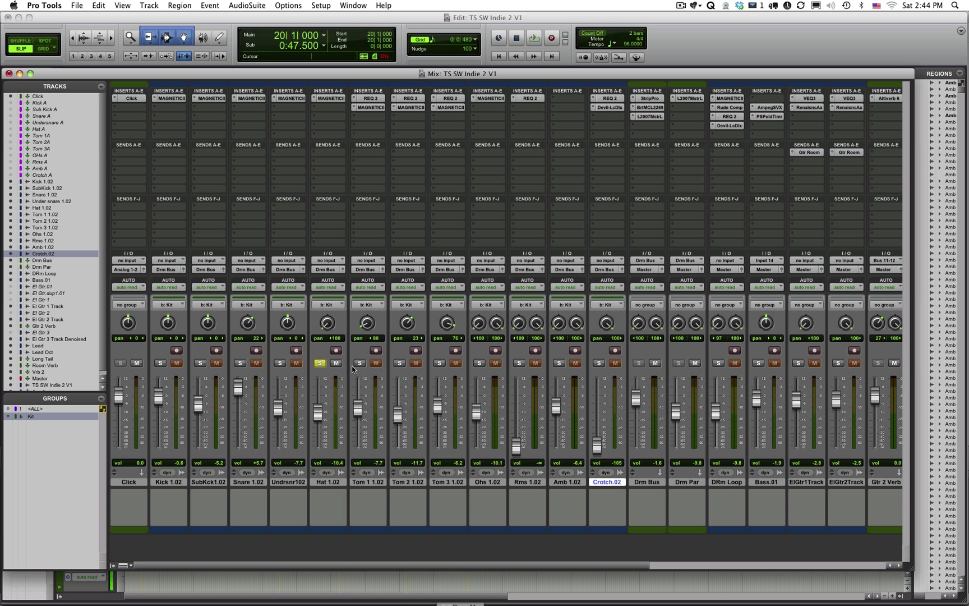
left_click(533, 38)
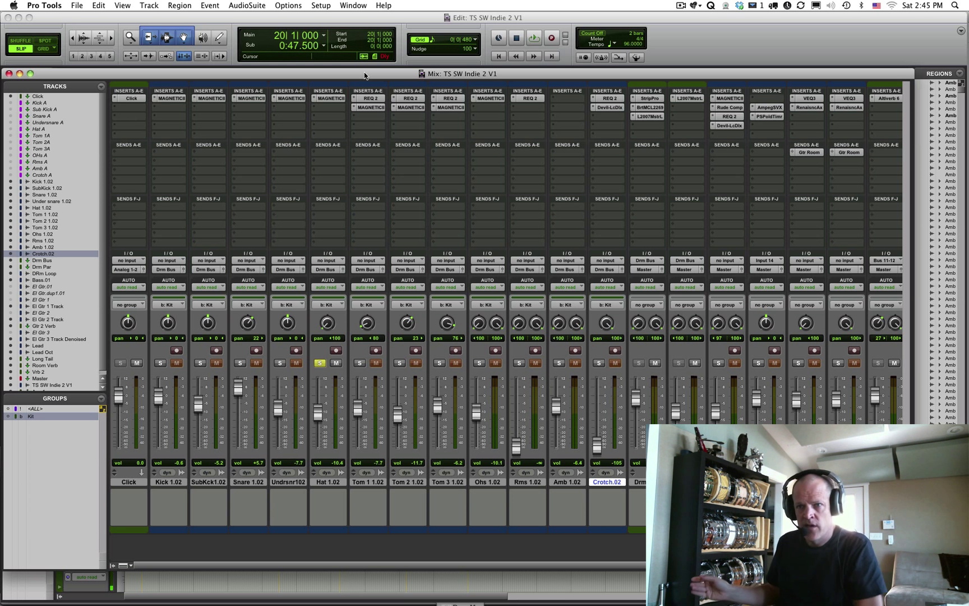
mouse_move(229, 111)
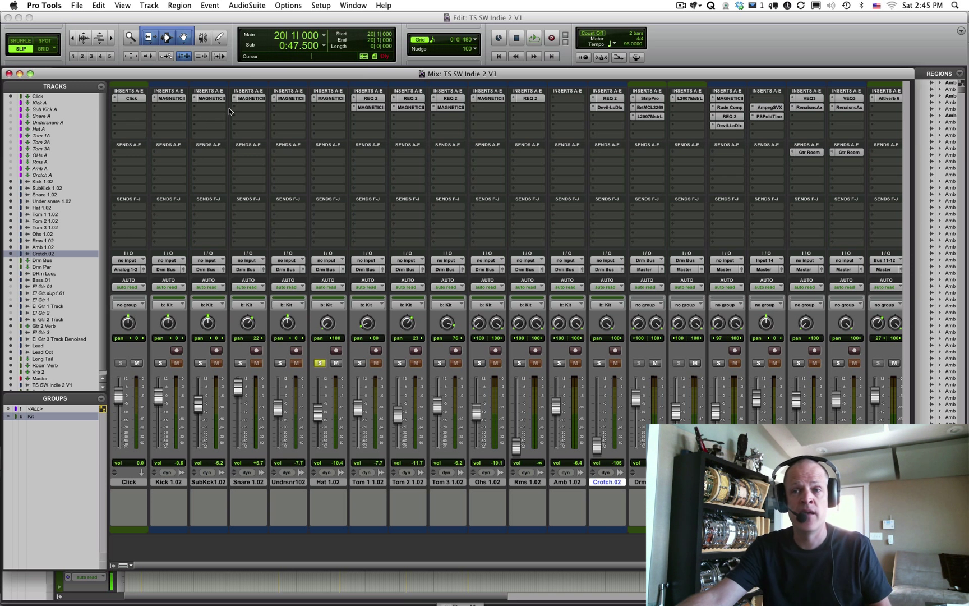
left_click(319, 363)
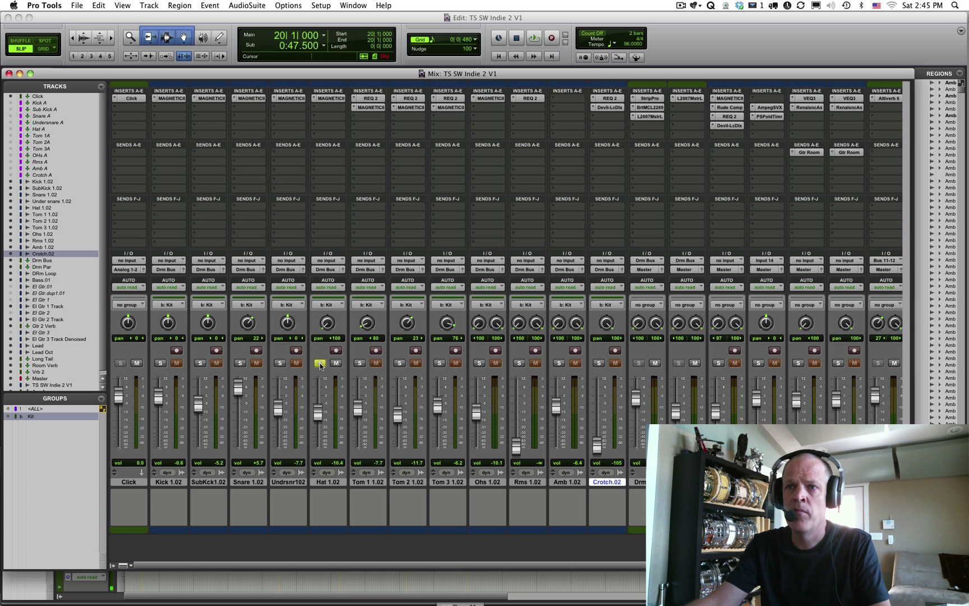
left_click(320, 363)
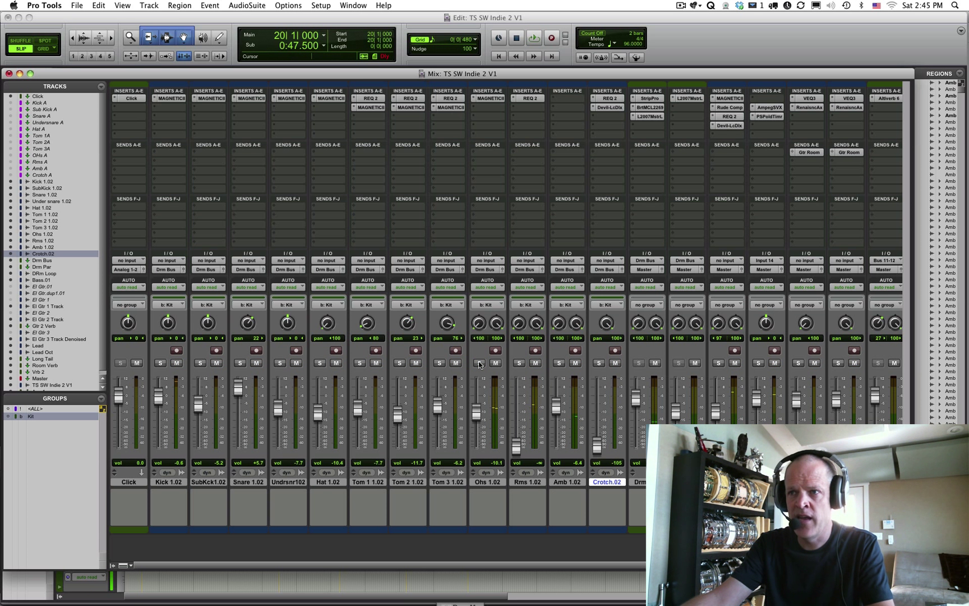
- Mute the overheads track and start playback to watch the channel meters
left_click(495, 362)
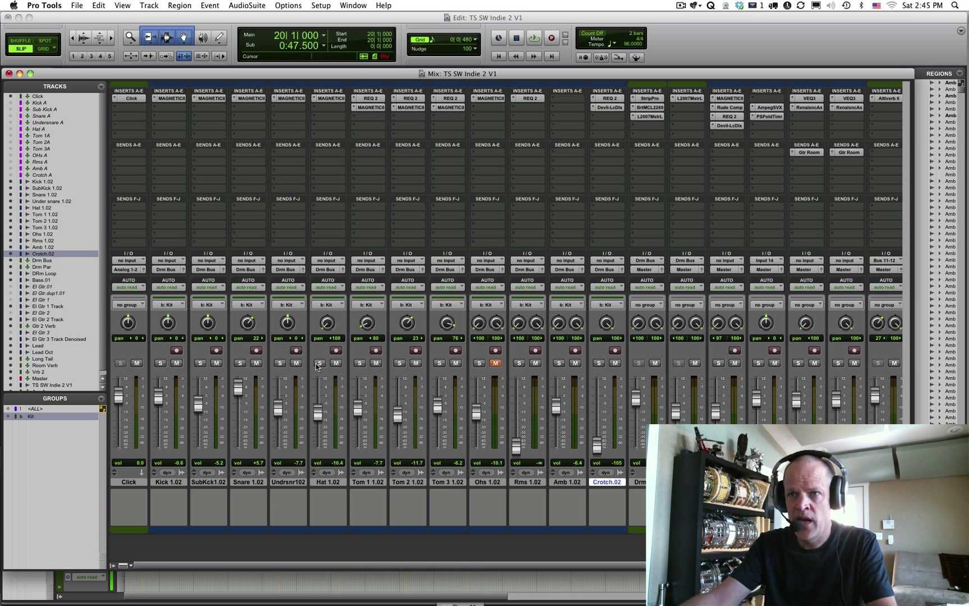
left_click(533, 38)
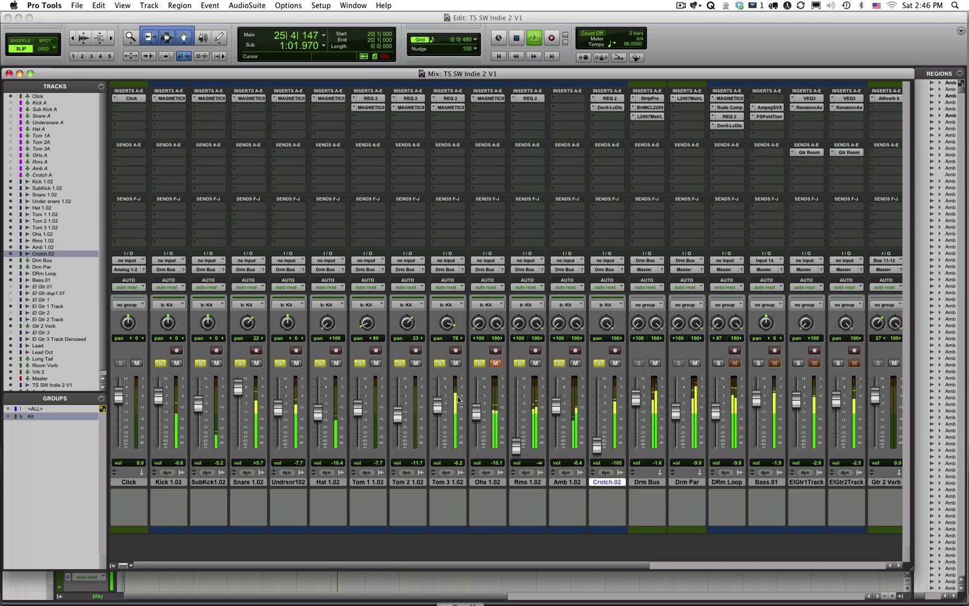
mouse_move(386, 331)
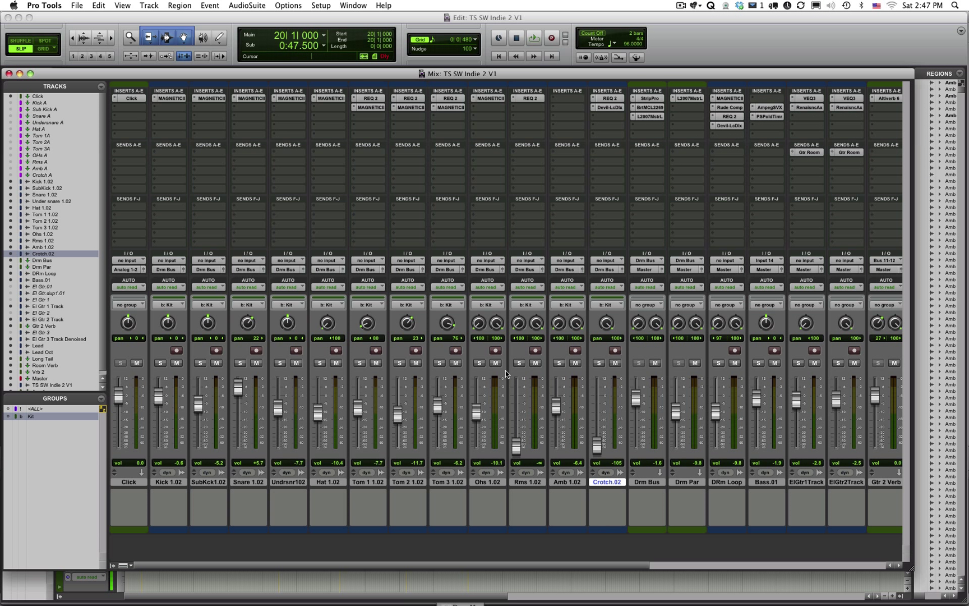
mouse_move(112, 121)
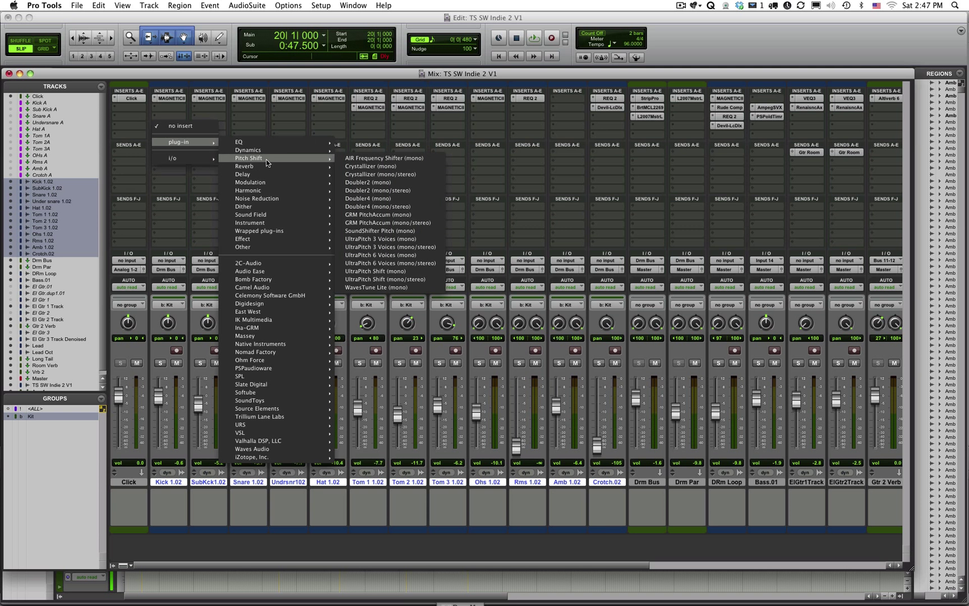
mouse_move(244, 174)
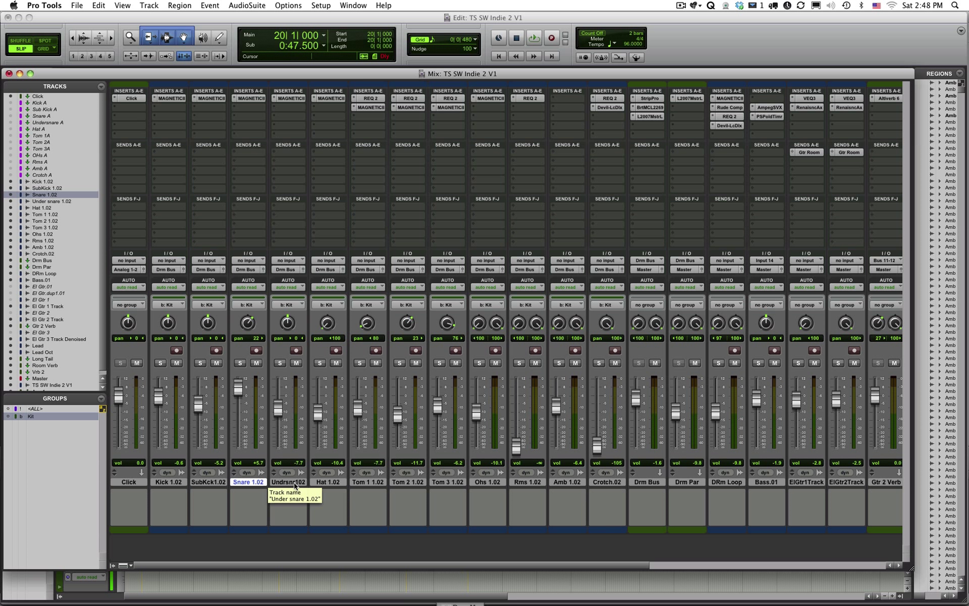
- Select all the drum tracks and inspect their output assignment to the Drm Bus
left_click(168, 481)
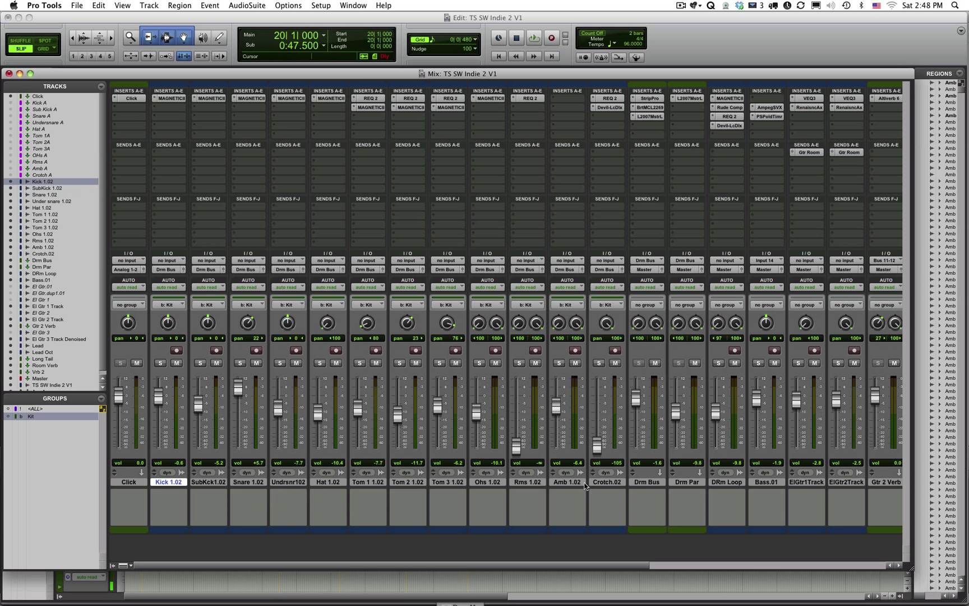
left_click(607, 483)
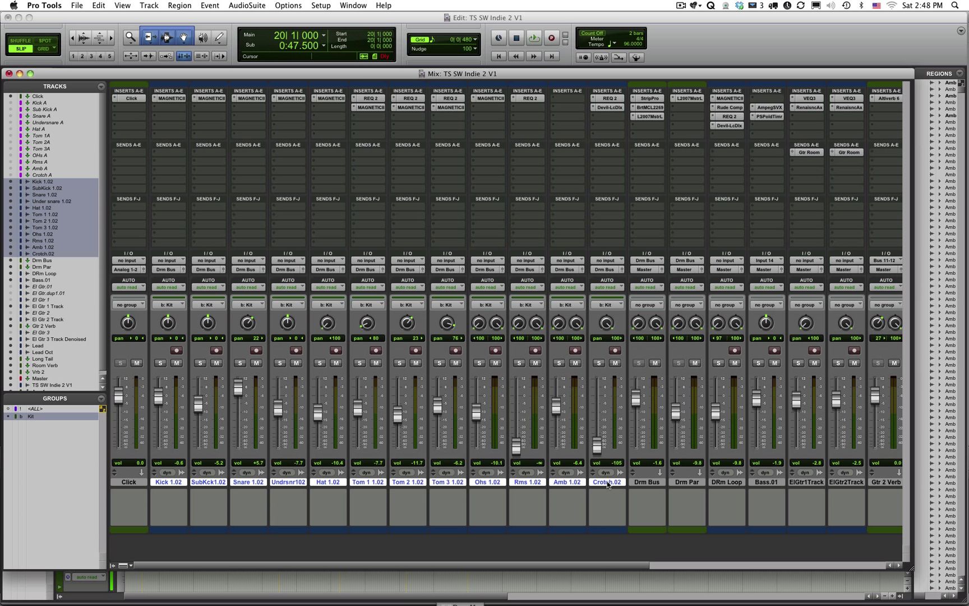
mouse_move(607, 481)
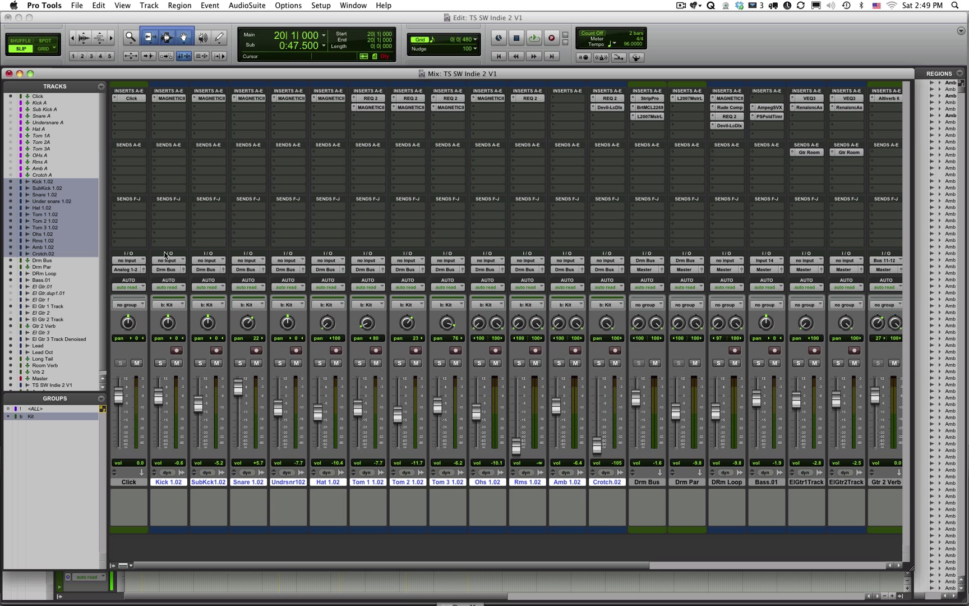
mouse_move(156, 207)
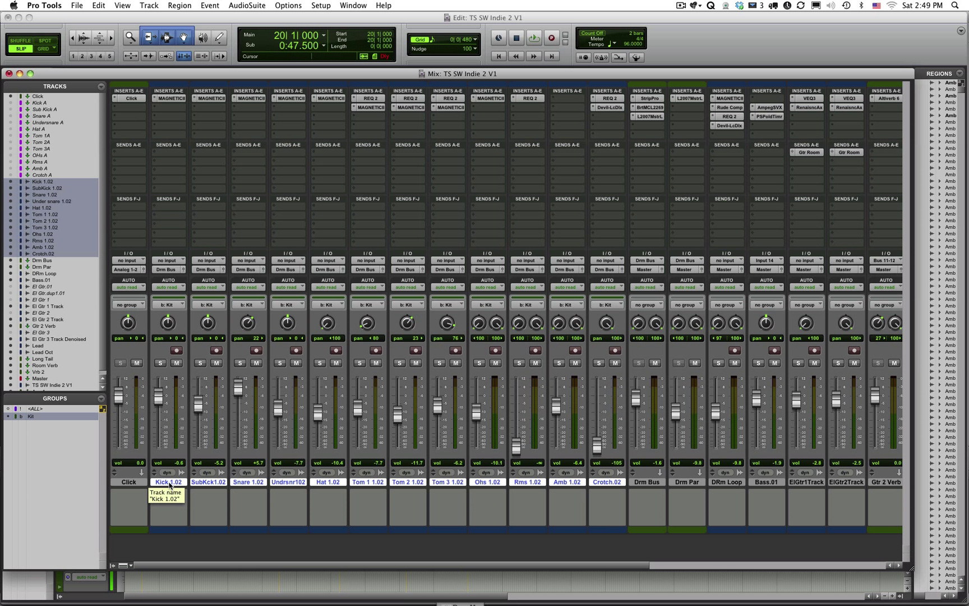
mouse_move(607, 481)
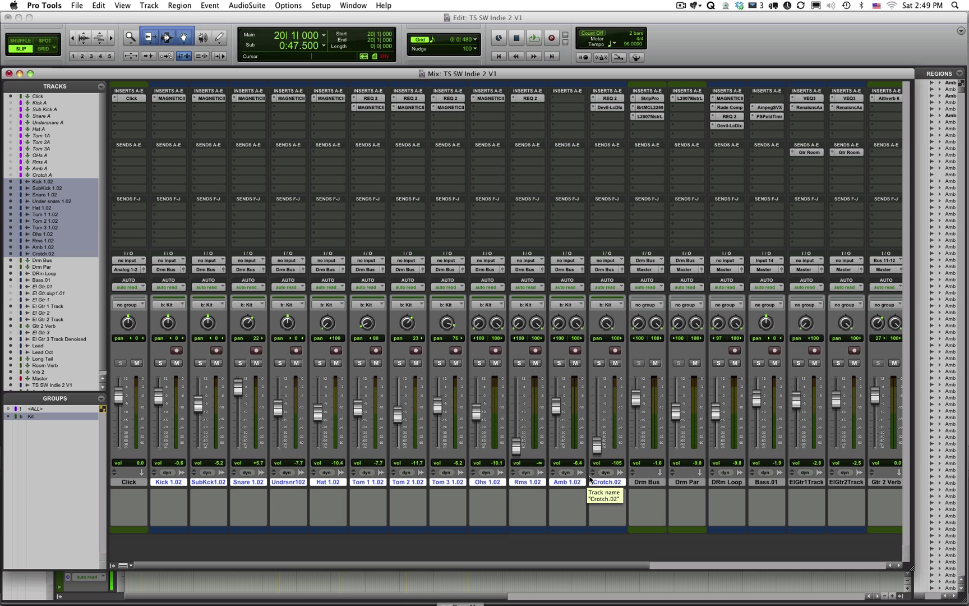
mouse_move(167, 255)
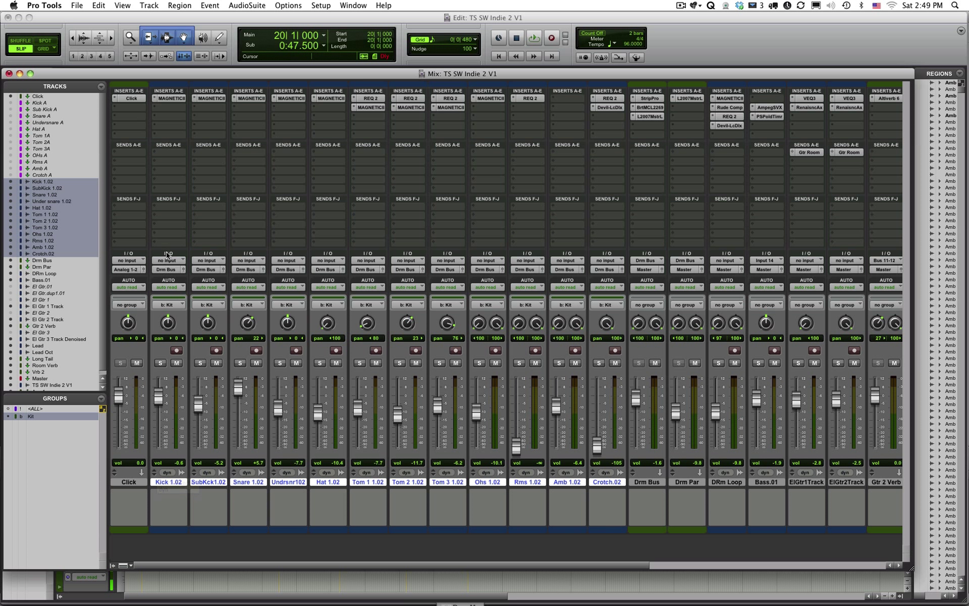
left_click(168, 269)
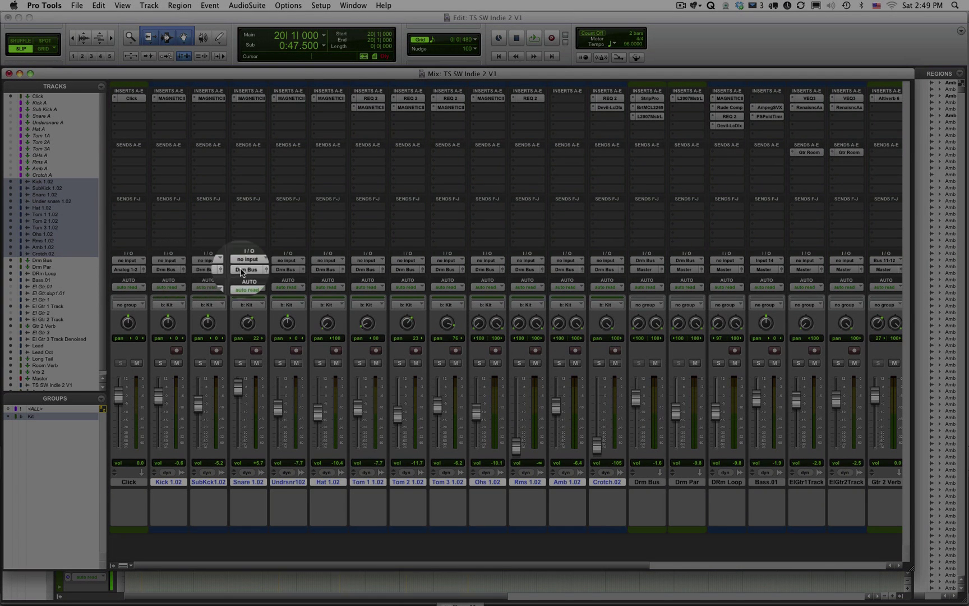
left_click(248, 268)
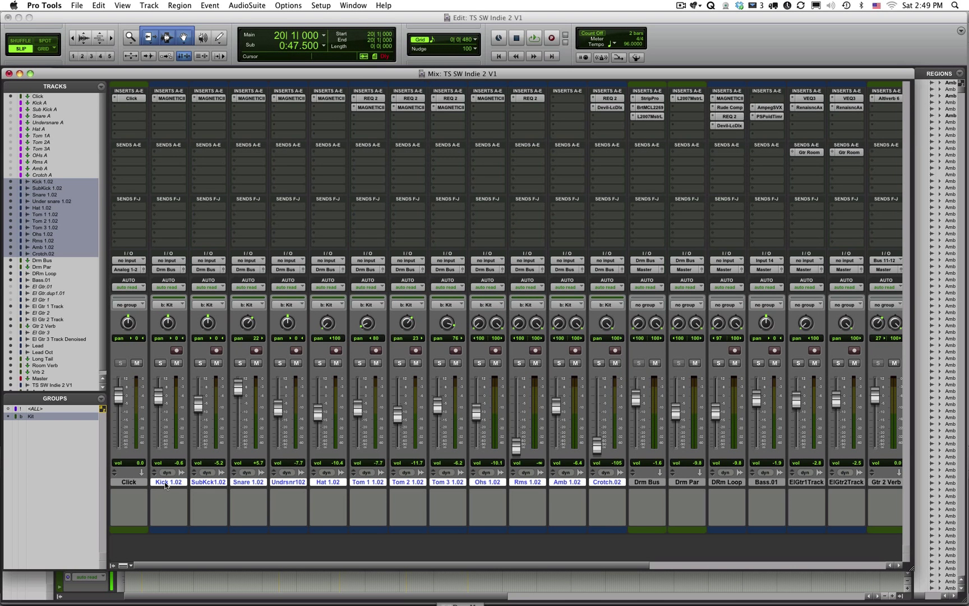
mouse_move(618, 283)
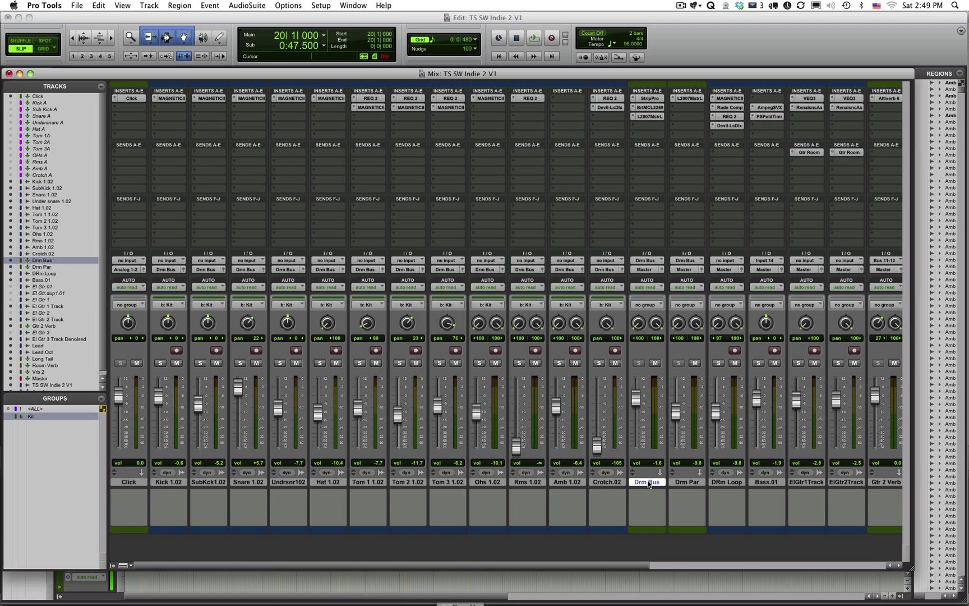
mouse_move(646, 481)
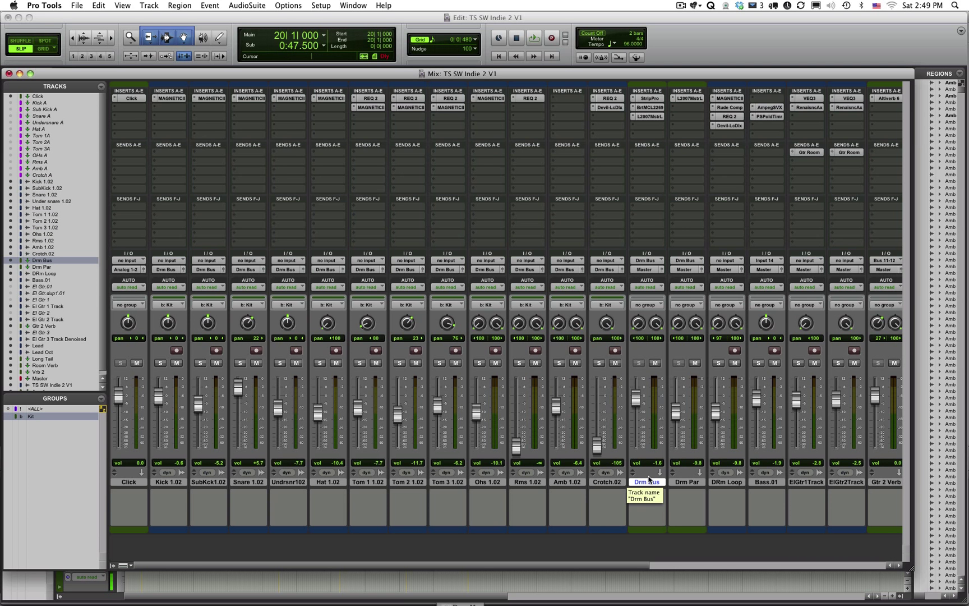
mouse_move(646, 259)
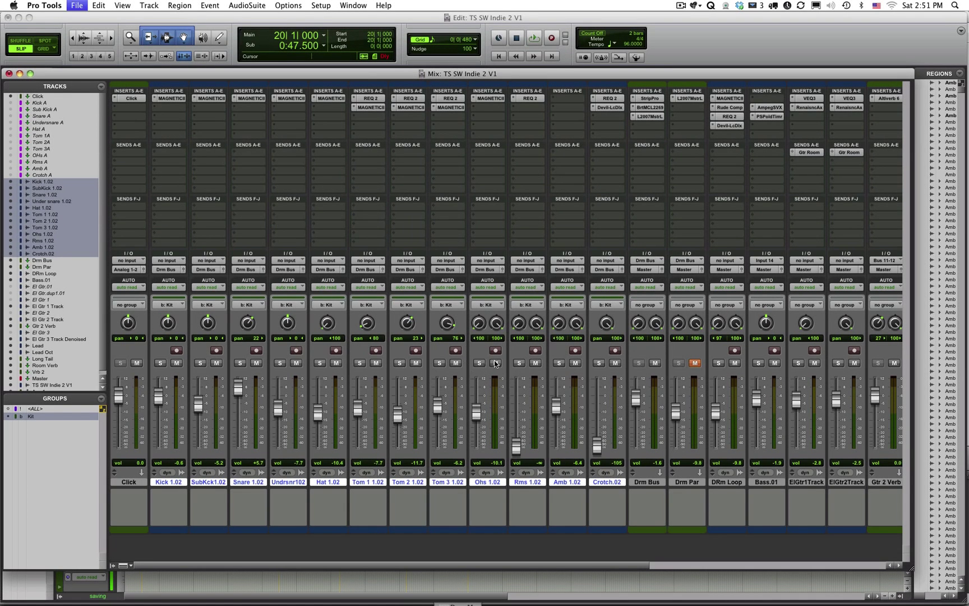
- Save the session before sketching the Drum Bus routing in Skitch
left_click(532, 38)
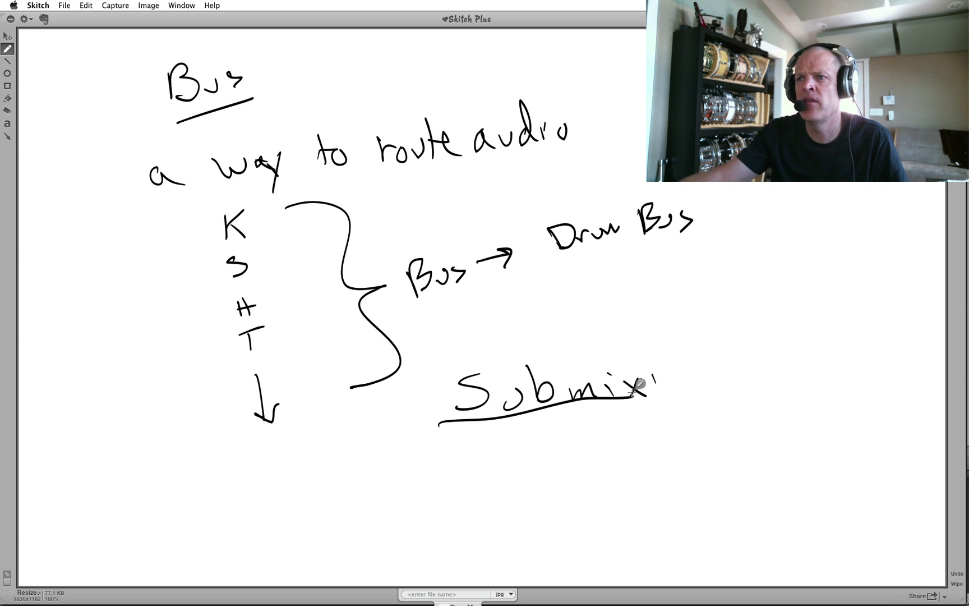
mouse_move(300, 225)
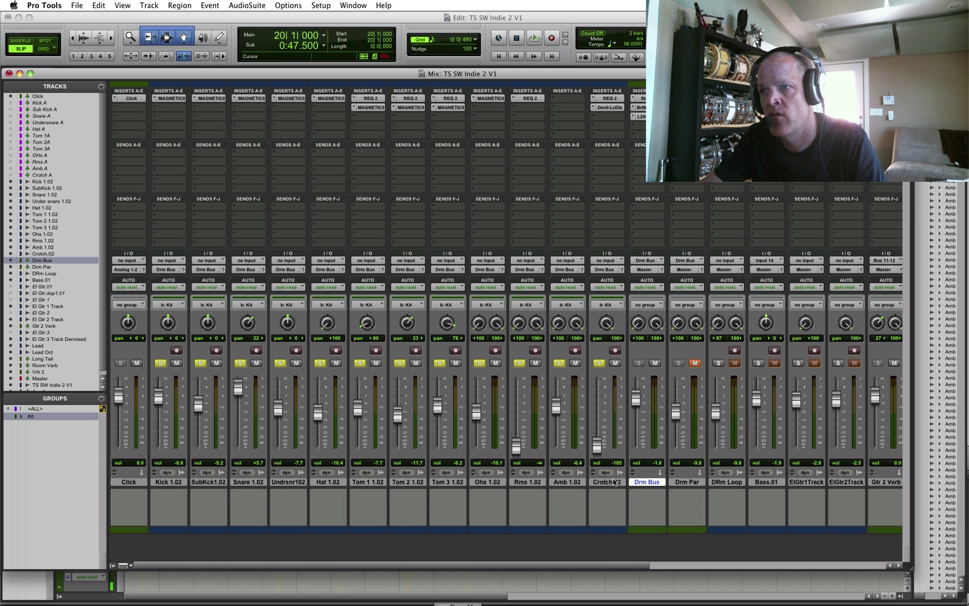
- Route the drum tracks straight to Analog 1-2, play to compare, and reopen the output choices
left_click(531, 38)
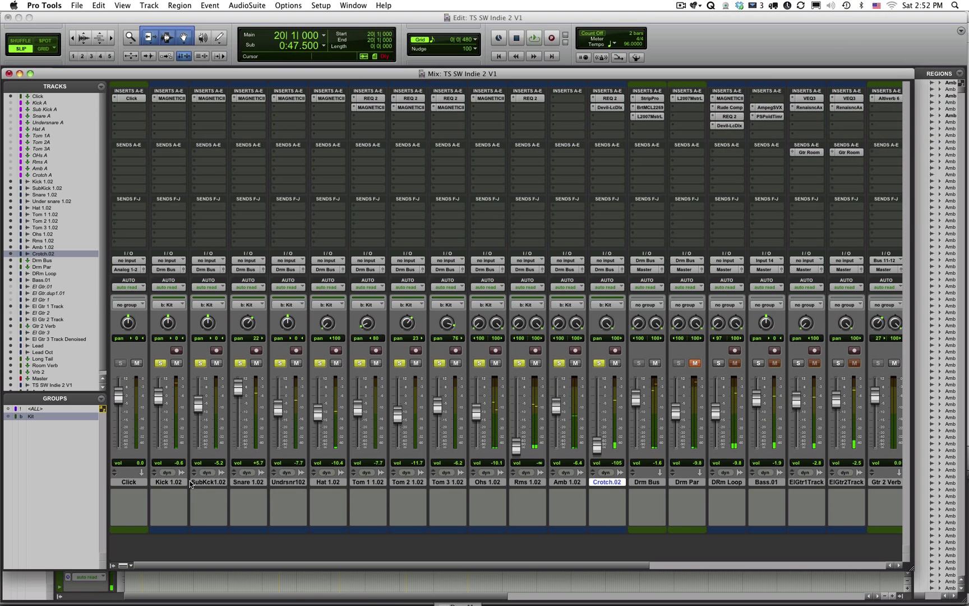
left_click(167, 270)
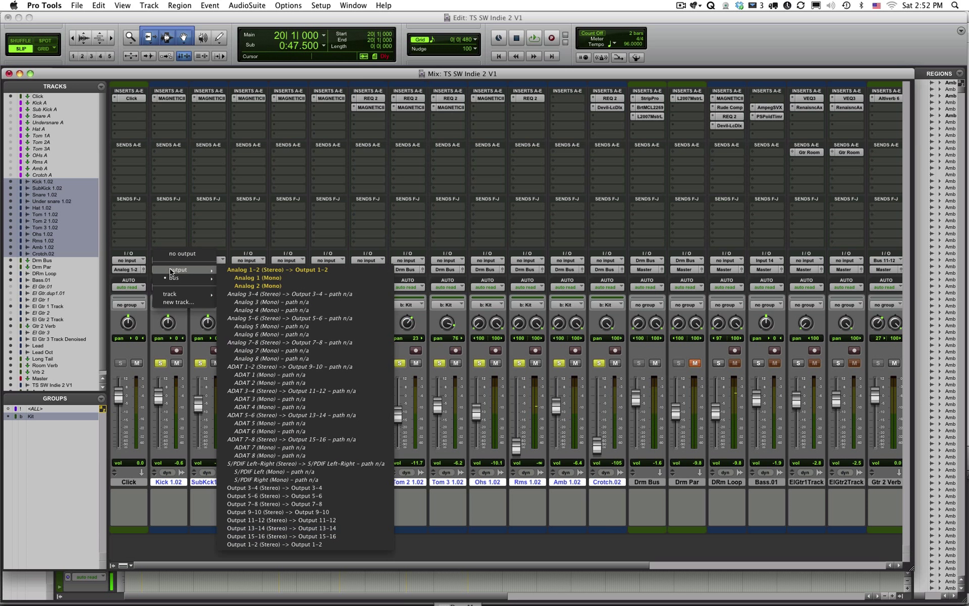
left_click(276, 269)
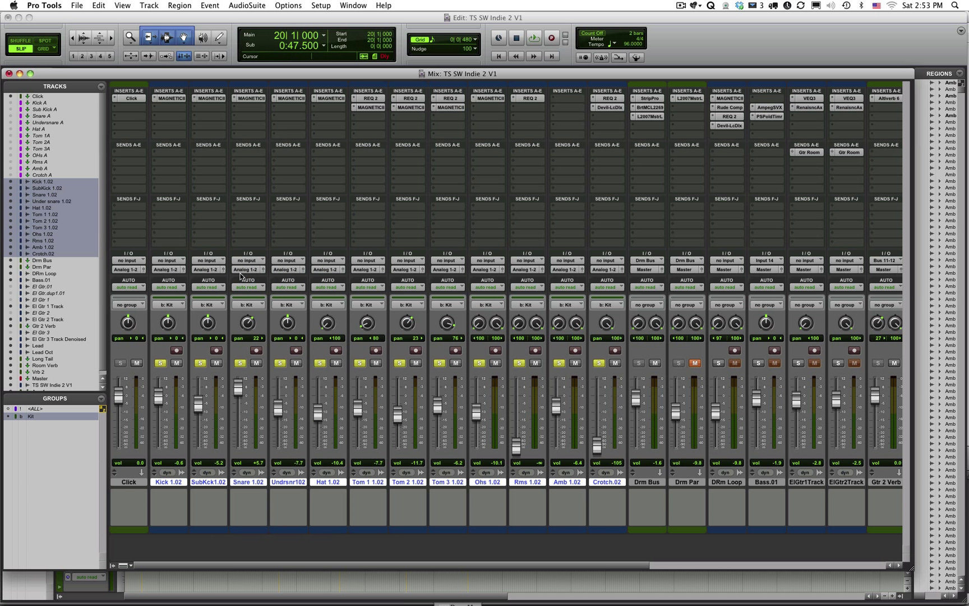
left_click(532, 38)
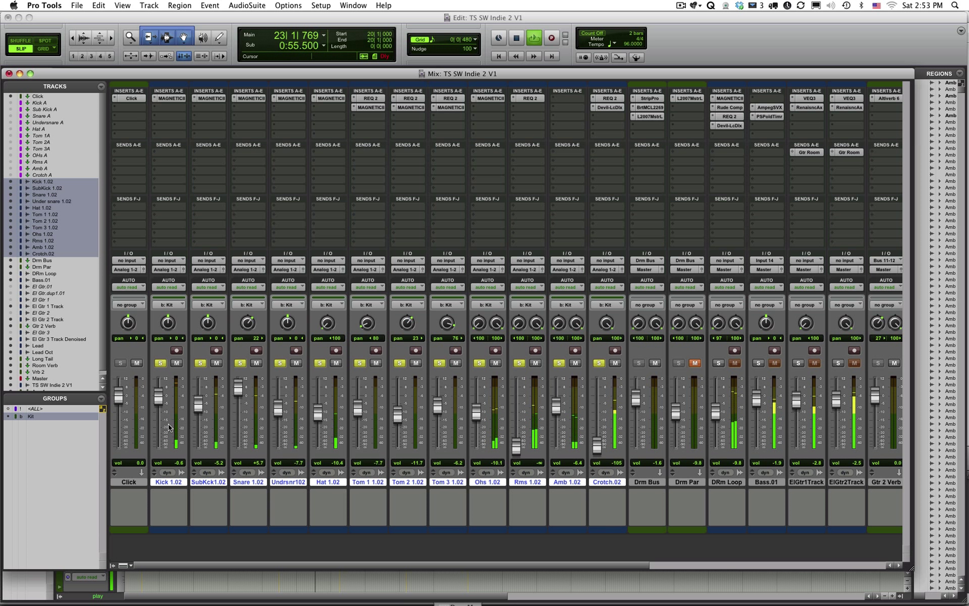
left_click(533, 37)
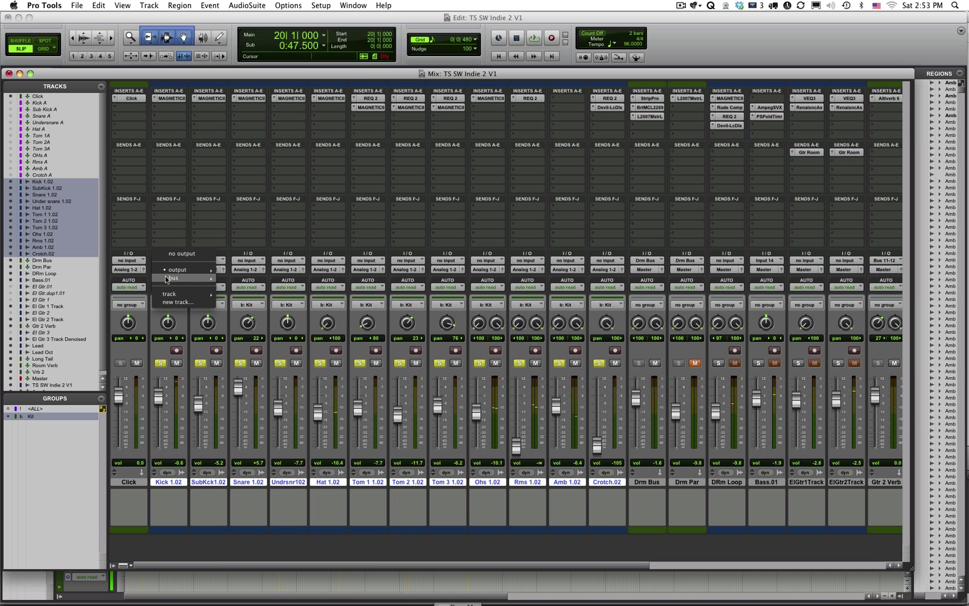
- Route the drum tracks back to the Drm Bus and save the session
left_click(172, 279)
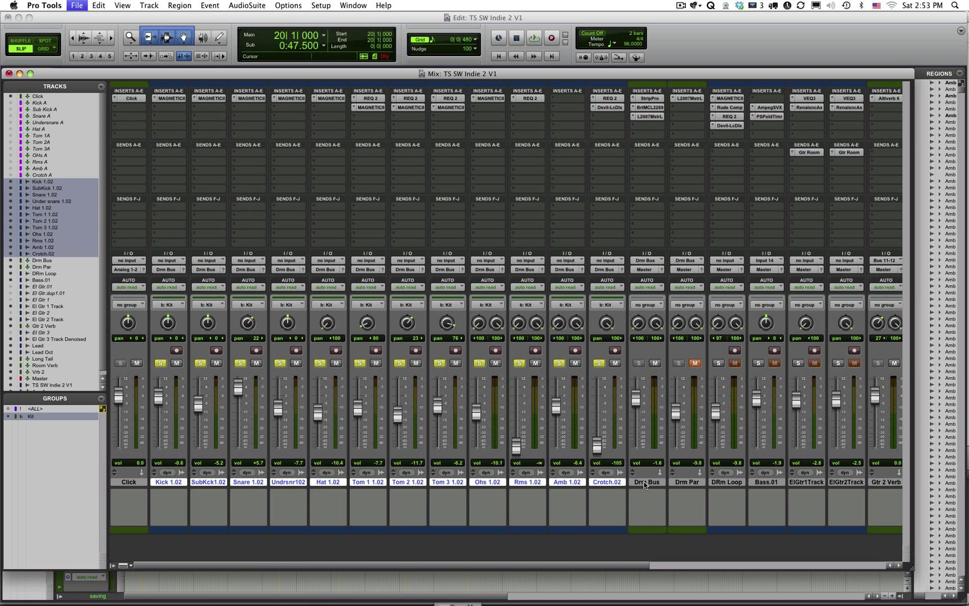
left_click(532, 38)
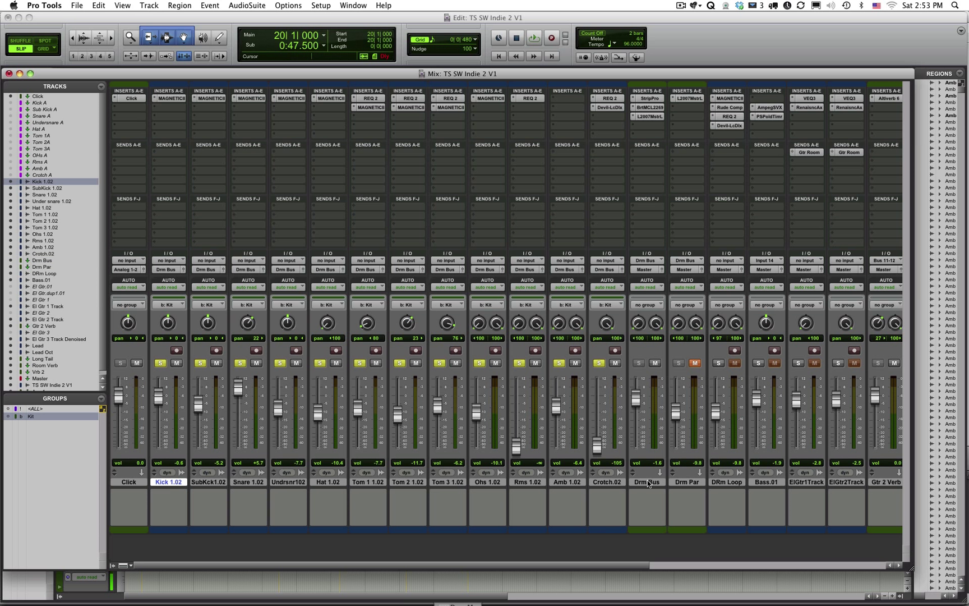
left_click(76, 5)
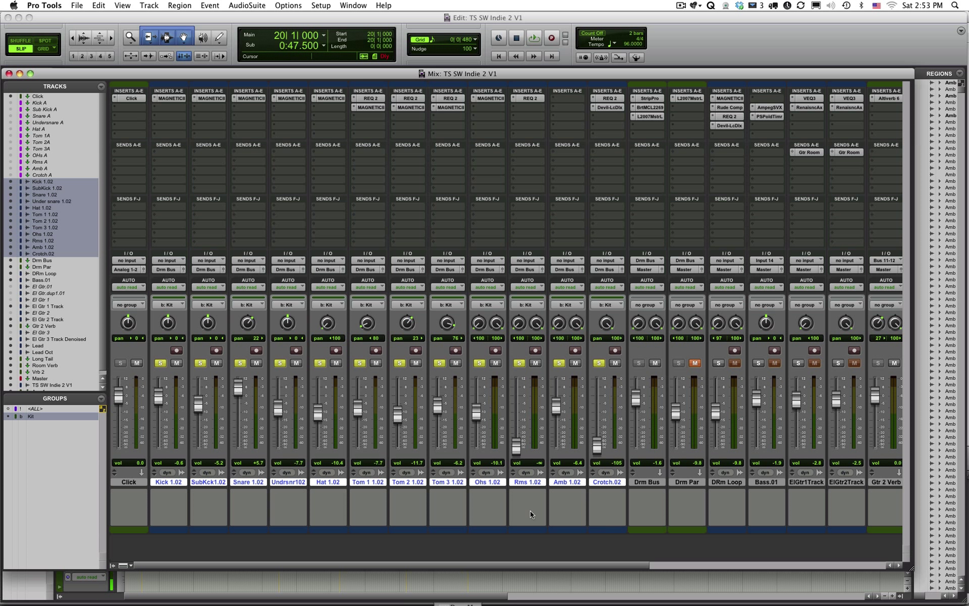
mouse_move(529, 514)
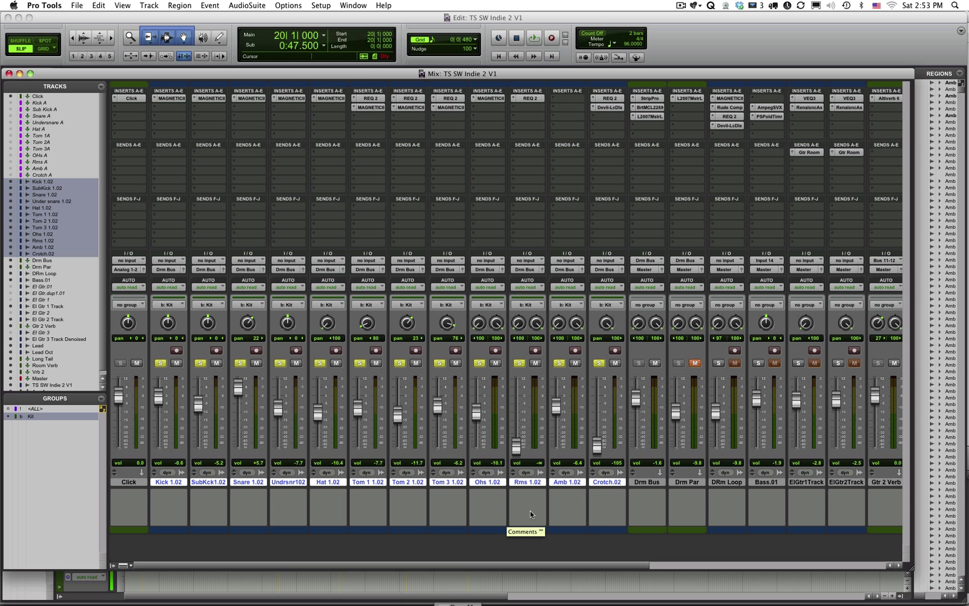